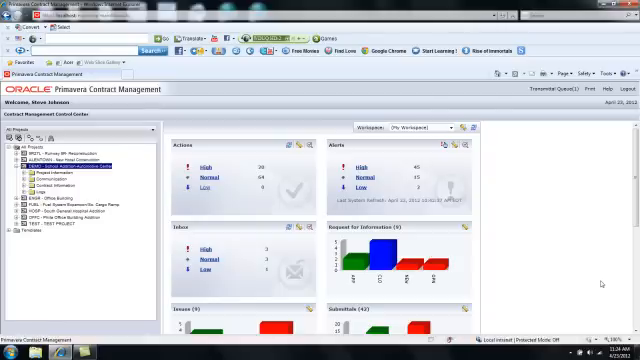
pyautogui.moveTo(595, 280)
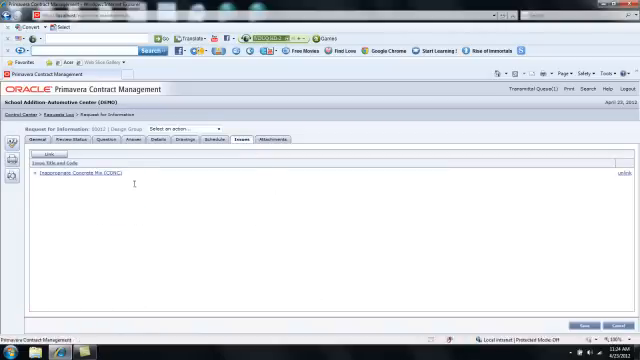
pyautogui.moveTo(137, 172)
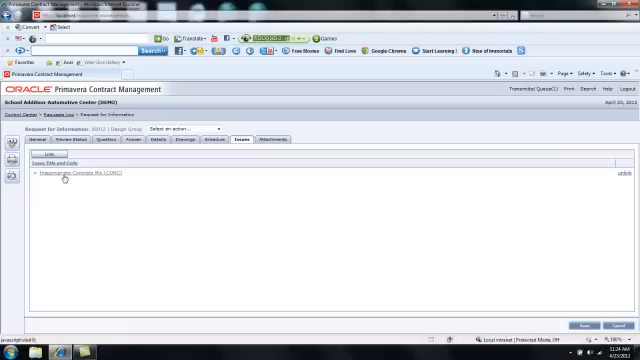
pyautogui.moveTo(148, 196)
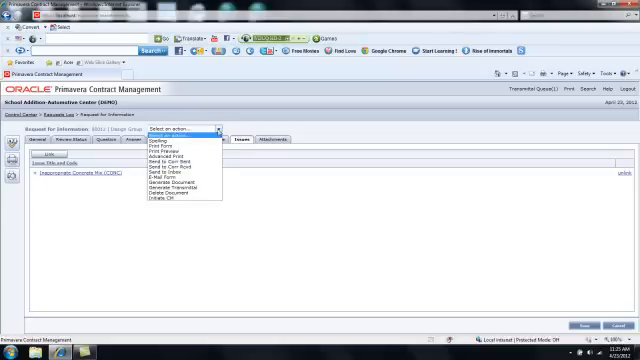
pyautogui.moveTo(165, 203)
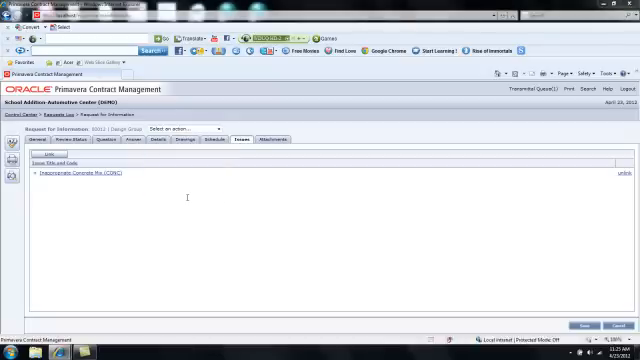
# Initiate change 00009 from the RFI, then review its Details, Issues and Commitments tabs.
pyautogui.click(91, 174)
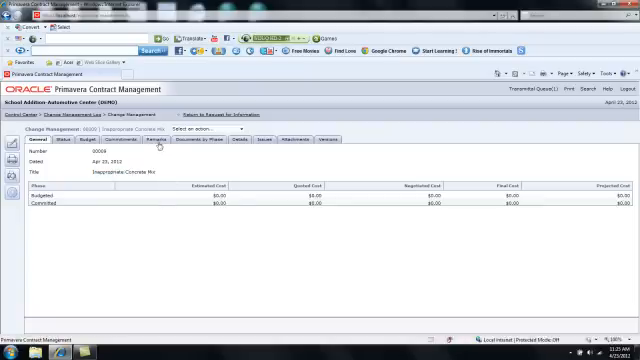
pyautogui.click(144, 140)
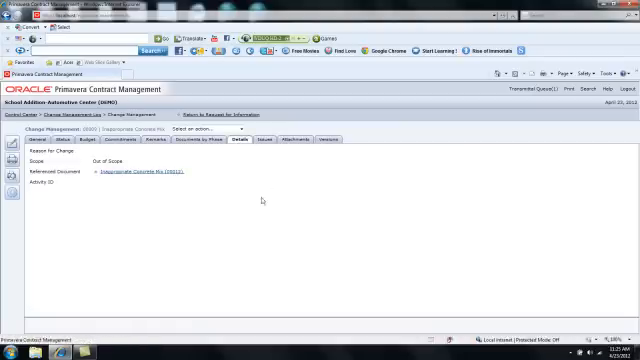
pyautogui.click(280, 139)
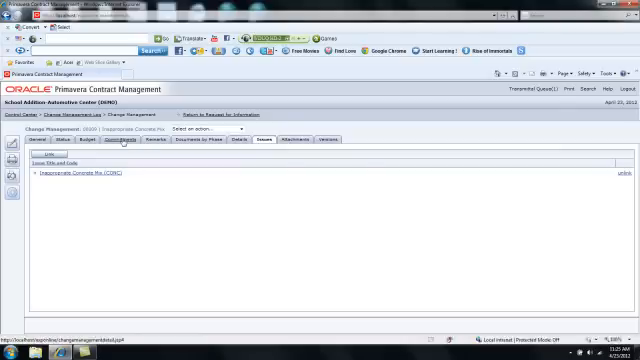
pyautogui.click(124, 143)
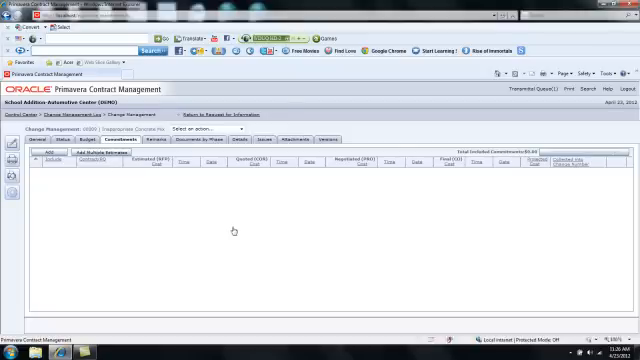
# Add an estimate for ACE Mason Contractors via Add Multiple Estimates.
pyautogui.click(99, 152)
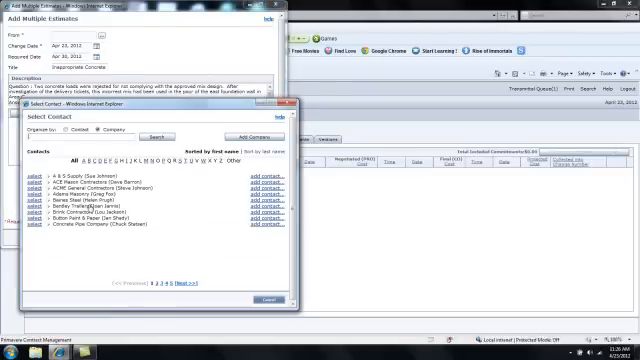
pyautogui.click(25, 192)
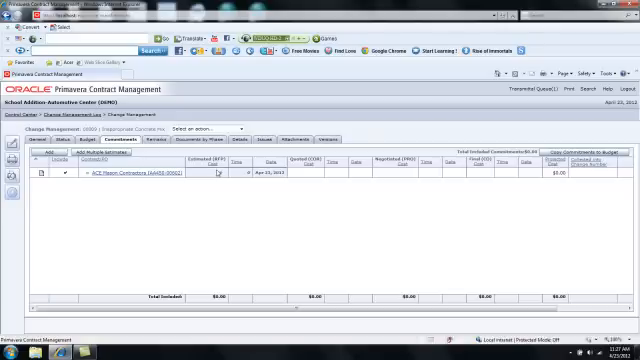
pyautogui.moveTo(446, 180)
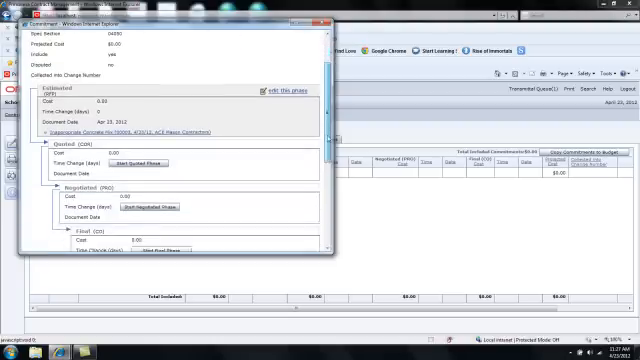
# Scroll the ACE Mason commitment to the Quoted phase to start change order request 00004.
pyautogui.scroll(-3)
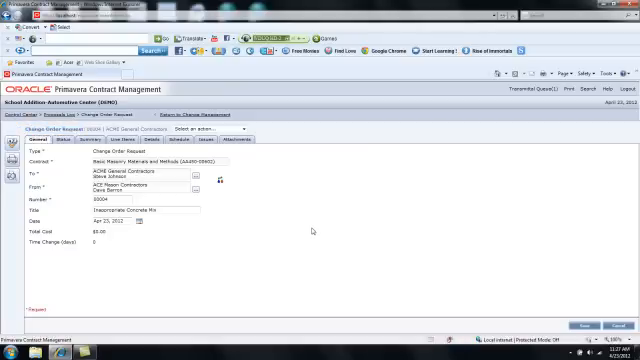
# Copy contract line item 00001 Lump Sum into the change order request.
pyautogui.click(128, 141)
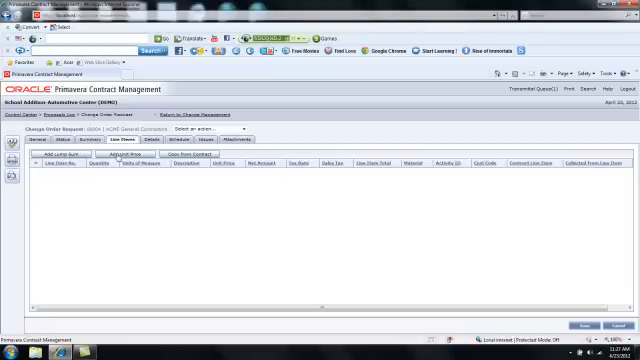
pyautogui.moveTo(190, 148)
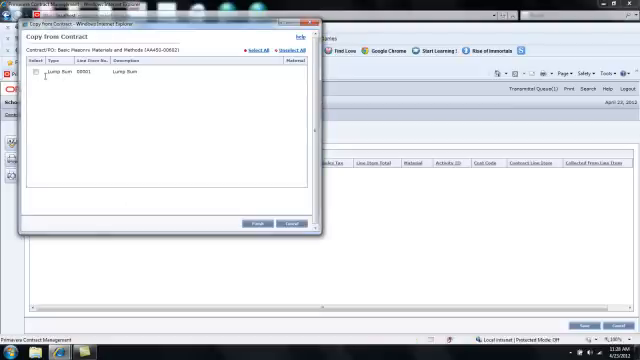
pyautogui.click(46, 75)
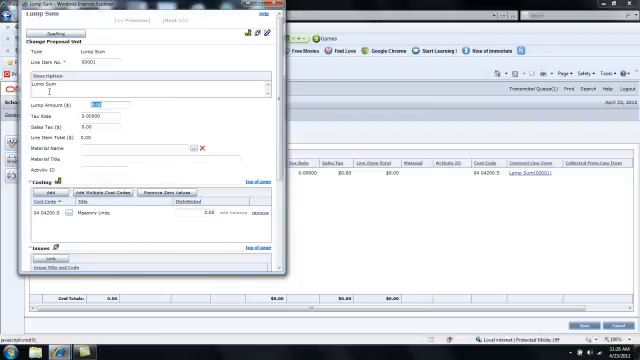
# Enter 4500 as the Lump Sum amount, distributed to Masonry Units.
pyautogui.write('4500')
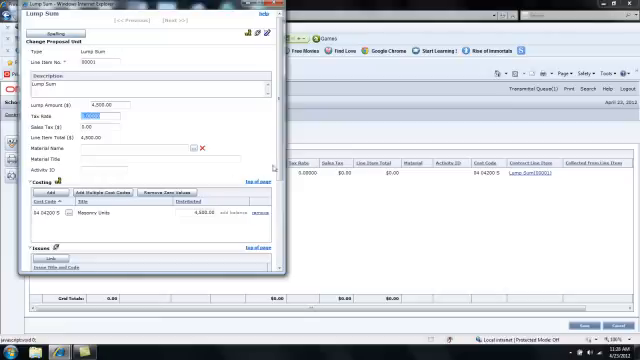
pyautogui.scroll(-3)
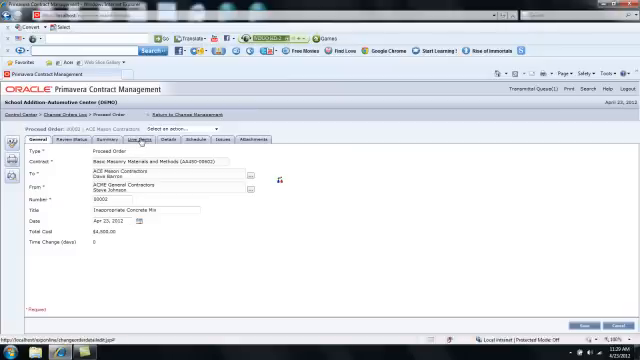
# Open the line items of proposed order 00002 for ACE Mason Contractors.
pyautogui.click(132, 144)
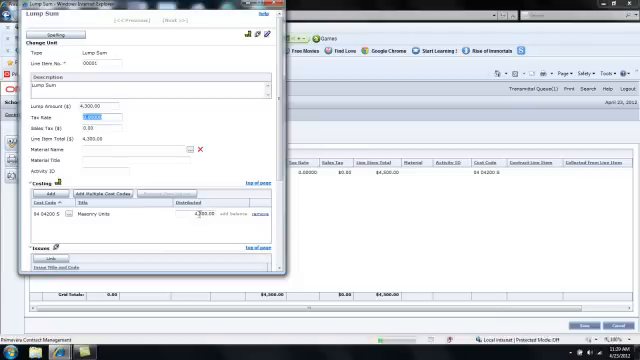
# Scroll through line item 00001 to enter a 4,300.00 Lump Amount.
pyautogui.scroll(-3)
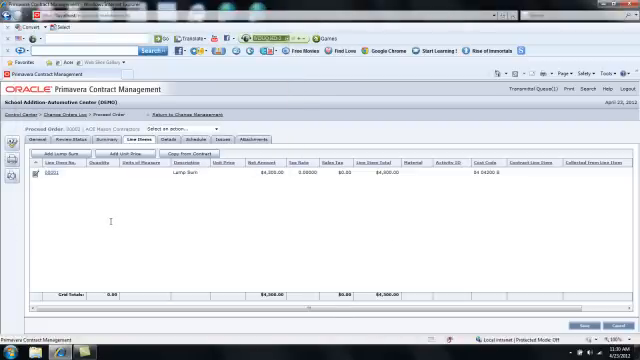
pyautogui.moveTo(112, 220)
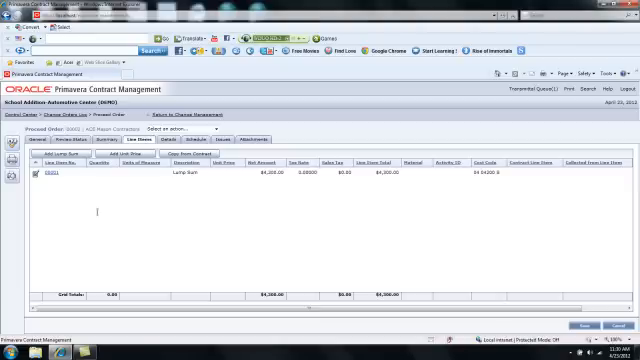
pyautogui.moveTo(172, 235)
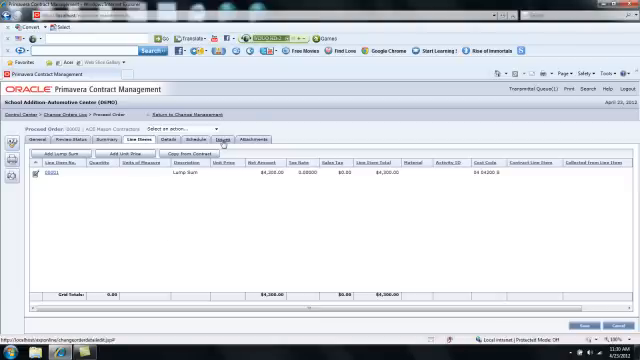
# Check the concrete mix issue link, return to change 00009, and copy commitments to budget.
pyautogui.click(210, 143)
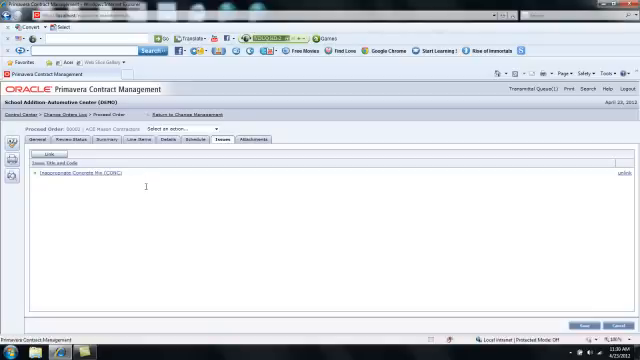
pyautogui.moveTo(189, 201)
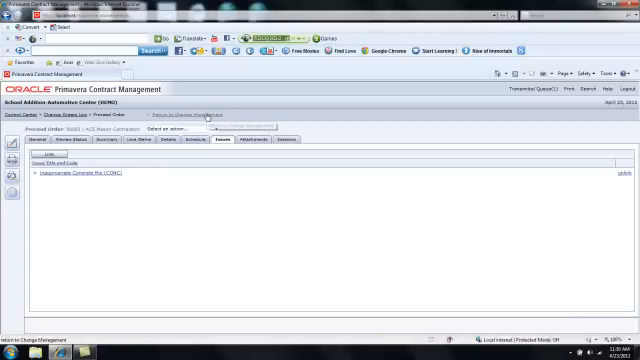
pyautogui.click(78, 180)
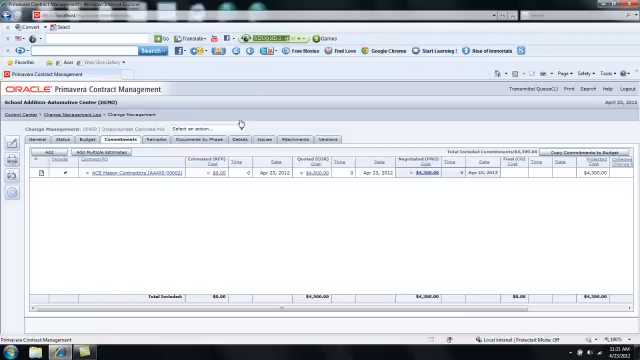
pyautogui.click(591, 155)
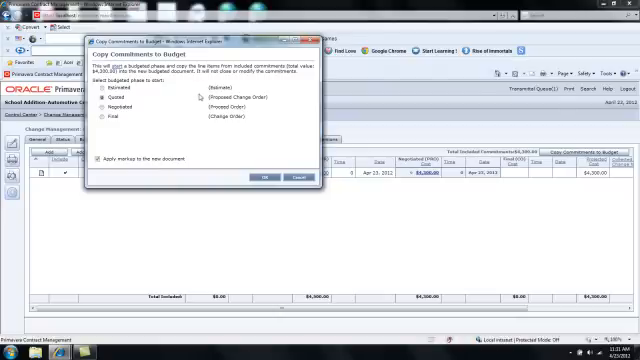
# Confirm the Quoted proposed change order with markup applied, totaling 5,160.00.
pyautogui.click(92, 158)
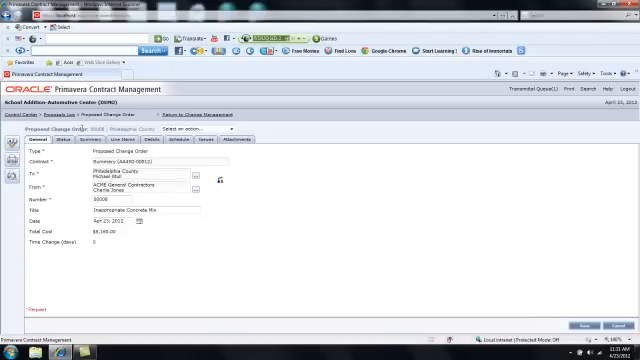
pyautogui.moveTo(173, 229)
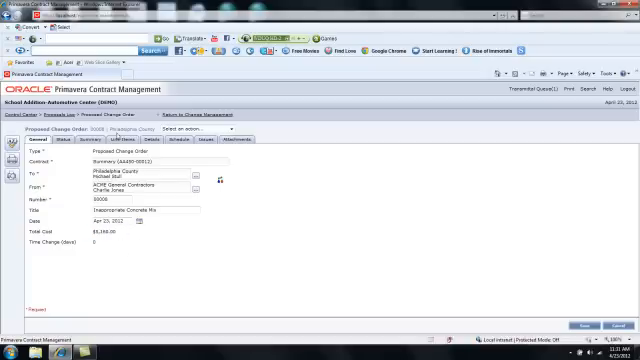
# Review change order 00008's line items and the Markup for Changes summary.
pyautogui.click(113, 140)
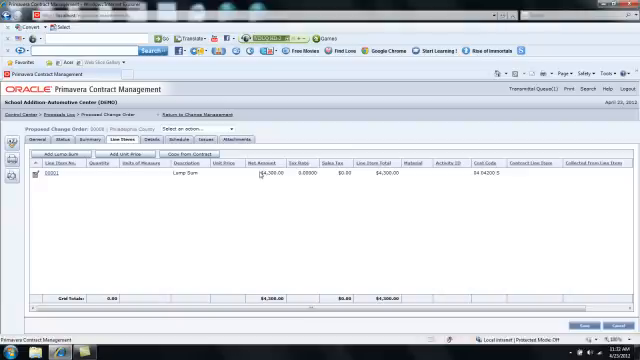
pyautogui.moveTo(288, 178)
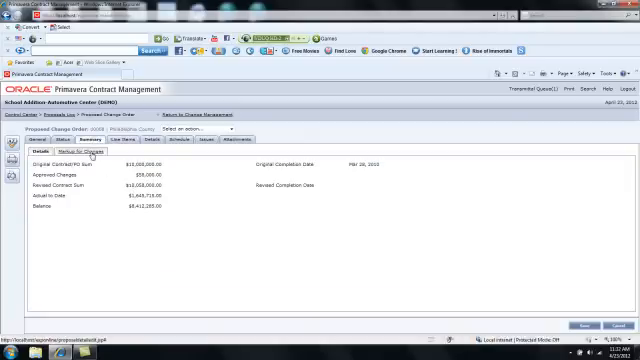
pyautogui.click(84, 152)
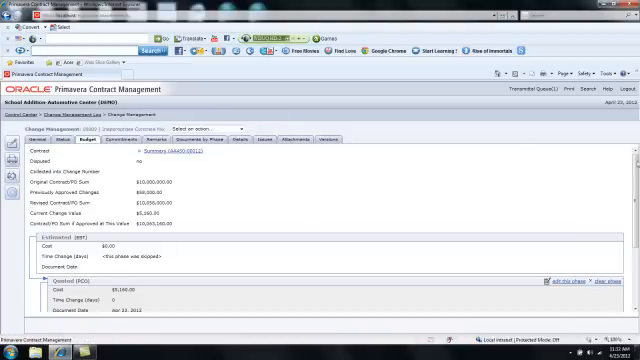
# Scroll through change 00009's budget phases: $5,160 quoted, negotiated and final at 0.00.
pyautogui.scroll(-3)
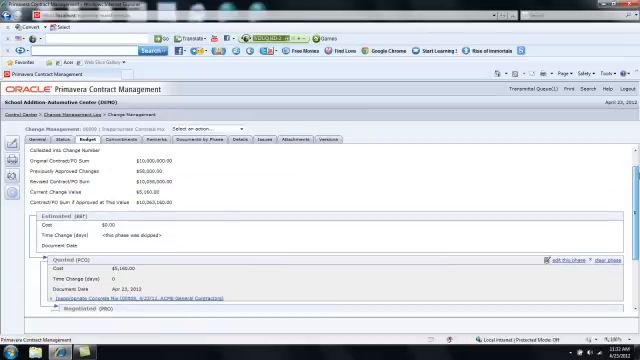
pyautogui.scroll(-3)
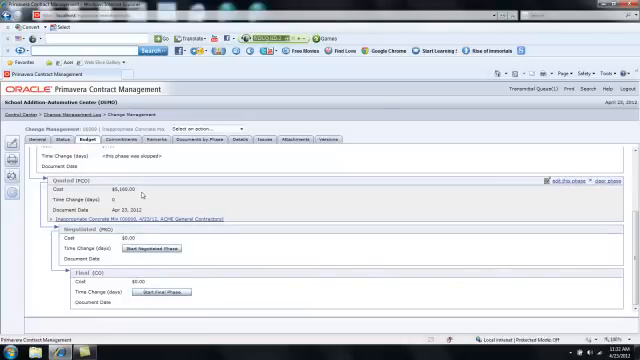
pyautogui.moveTo(142, 194)
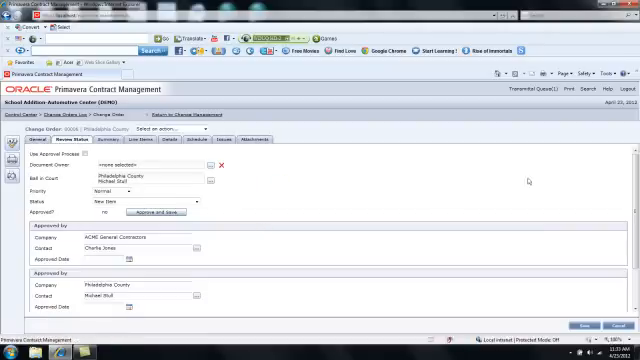
# Approve and save owner change order 00006, dated April 23, 2012.
pyautogui.scroll(-3)
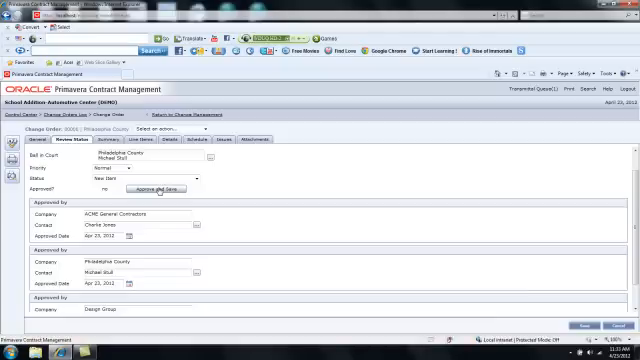
pyautogui.click(150, 190)
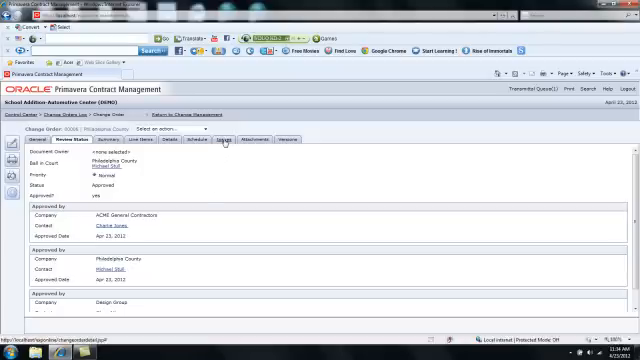
# Preview change order 00006's printout and check its Inappropriate Concrete Mix issue.
pyautogui.click(220, 140)
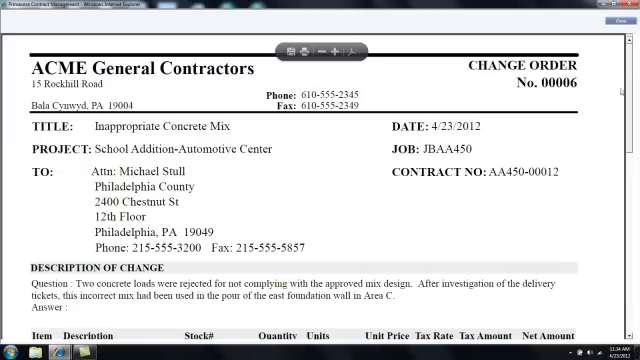
pyautogui.scroll(-3)
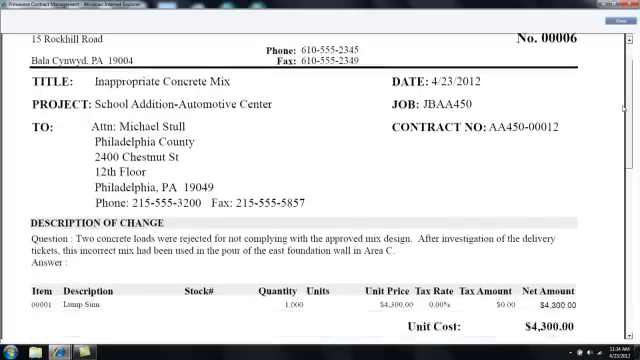
pyautogui.scroll(-3)
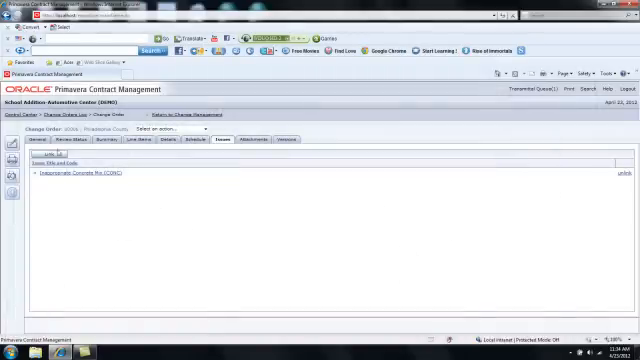
# Open ACE Mason's 4,300.00 change order 00002 from change 00009's commitments.
pyautogui.click(37, 140)
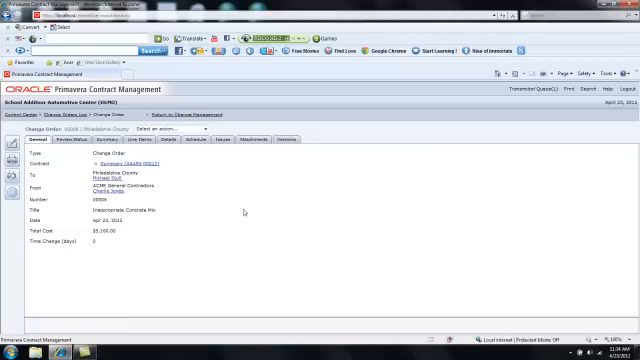
pyautogui.moveTo(200, 113)
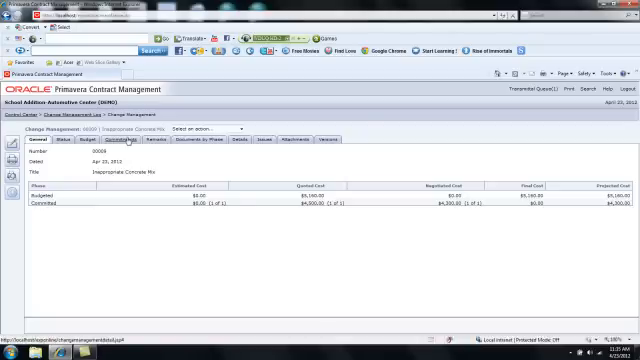
pyautogui.click(115, 140)
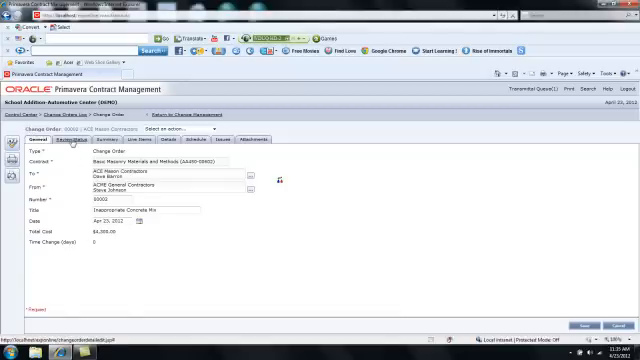
# Set ACE Mason's approval date to April 23, 2012 on change order 00002 and save.
pyautogui.click(65, 147)
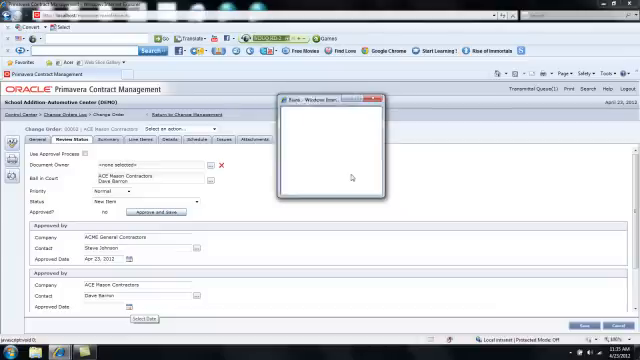
pyautogui.click(379, 95)
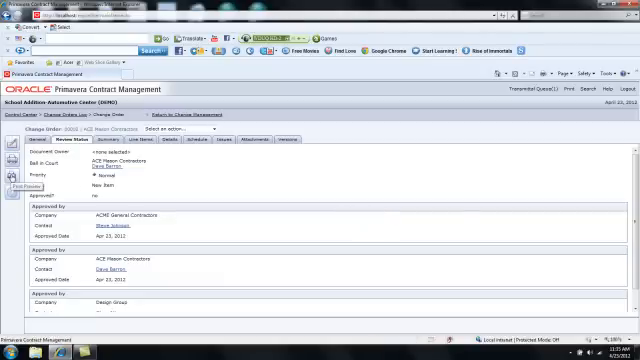
# Preview change order 00002's printout, then view change 00009's 5,160.00 budget.
pyautogui.click(16, 187)
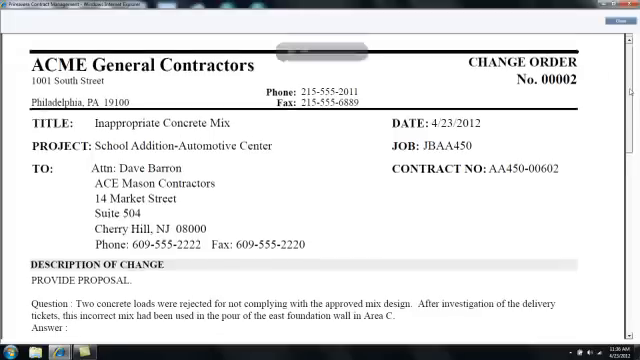
pyautogui.scroll(-3)
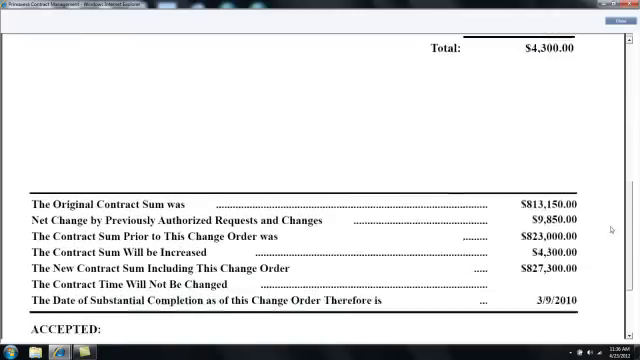
pyautogui.scroll(-3)
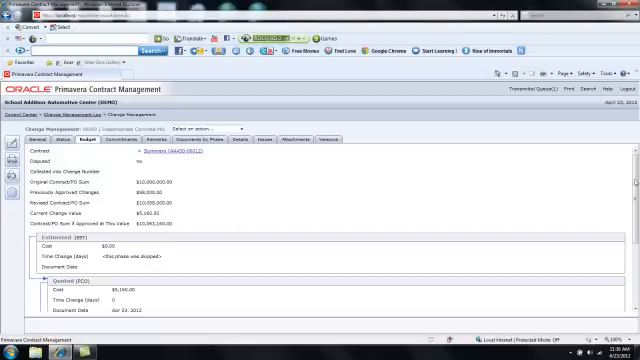
# Review change 00009's commitments and budget documents by phase, then return to Control Center.
pyautogui.scroll(-3)
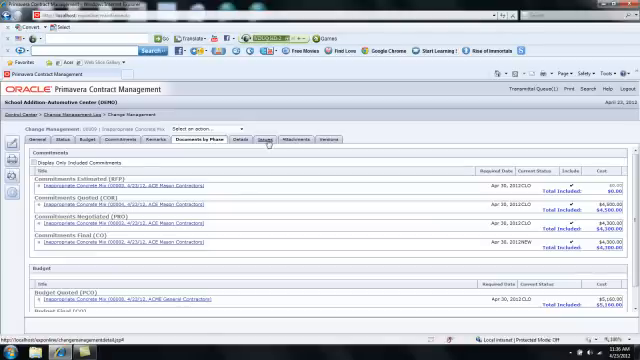
pyautogui.click(260, 142)
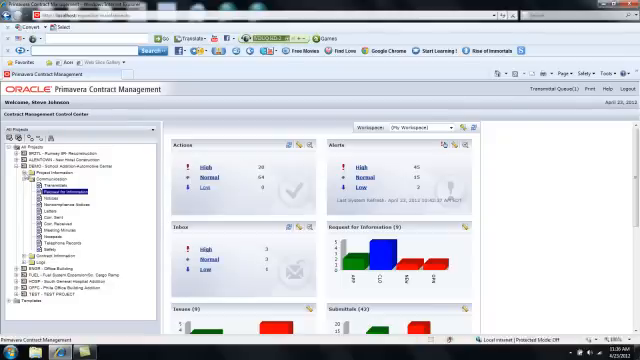
# List the Inappropriate Concrete Mix issue's linked requests, orders and change records.
pyautogui.click(38, 168)
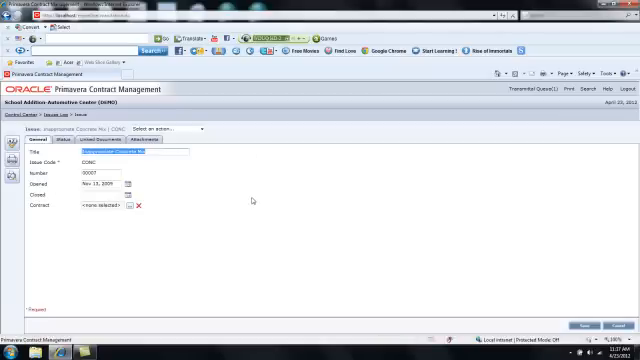
pyautogui.click(85, 142)
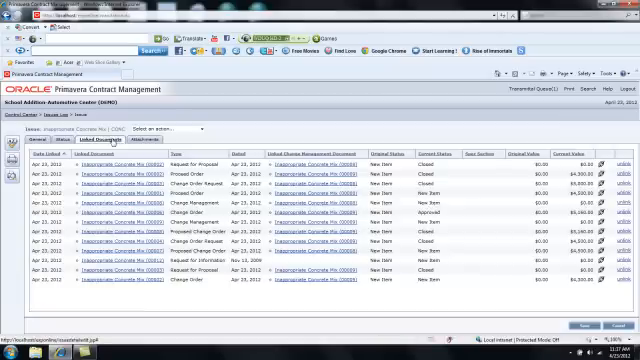